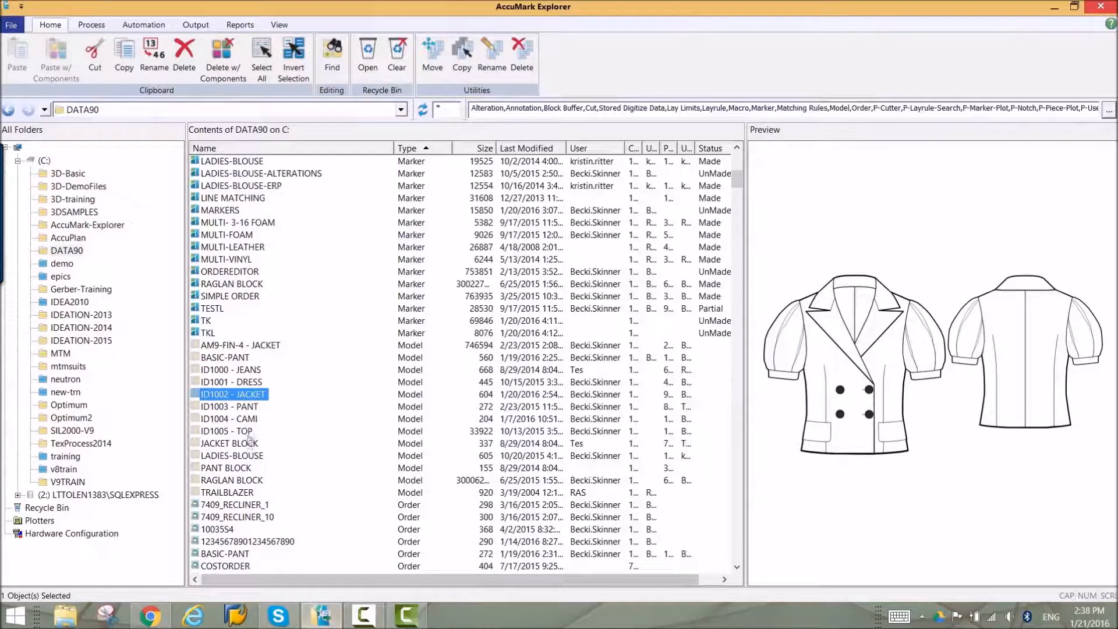
# Show the Open With options for the ID1002 - JACKET model in DATA90
pyautogui.rightClick(231, 395)
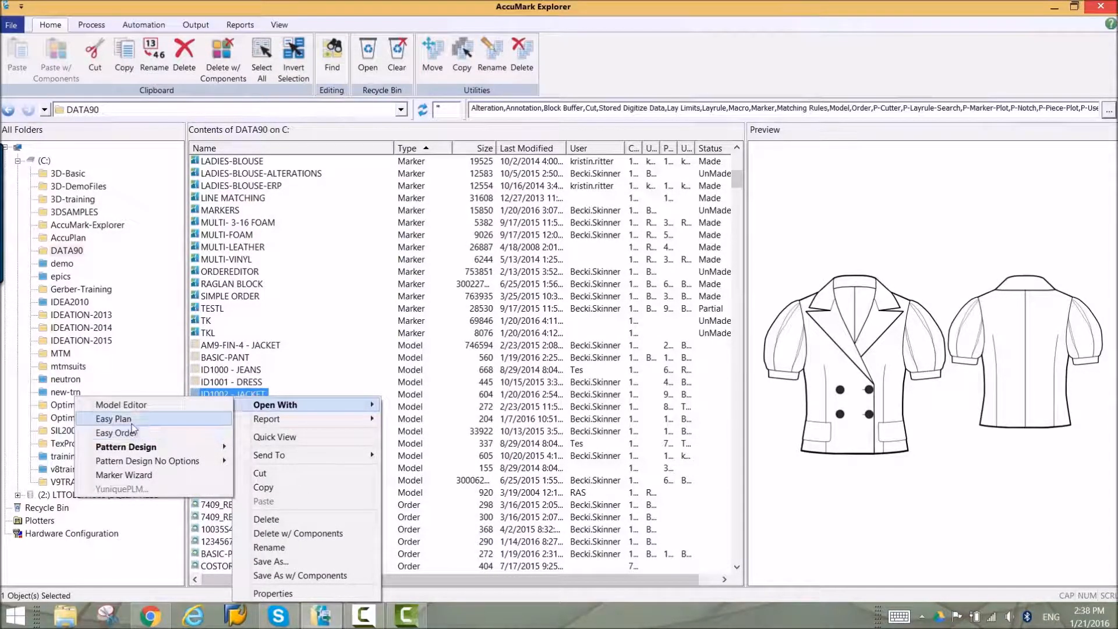
# Load ID1002 - JACKET in Easy Plan with sizes 4–12, max bundle 10 and 150 max plies per spread
pyautogui.click(114, 418)
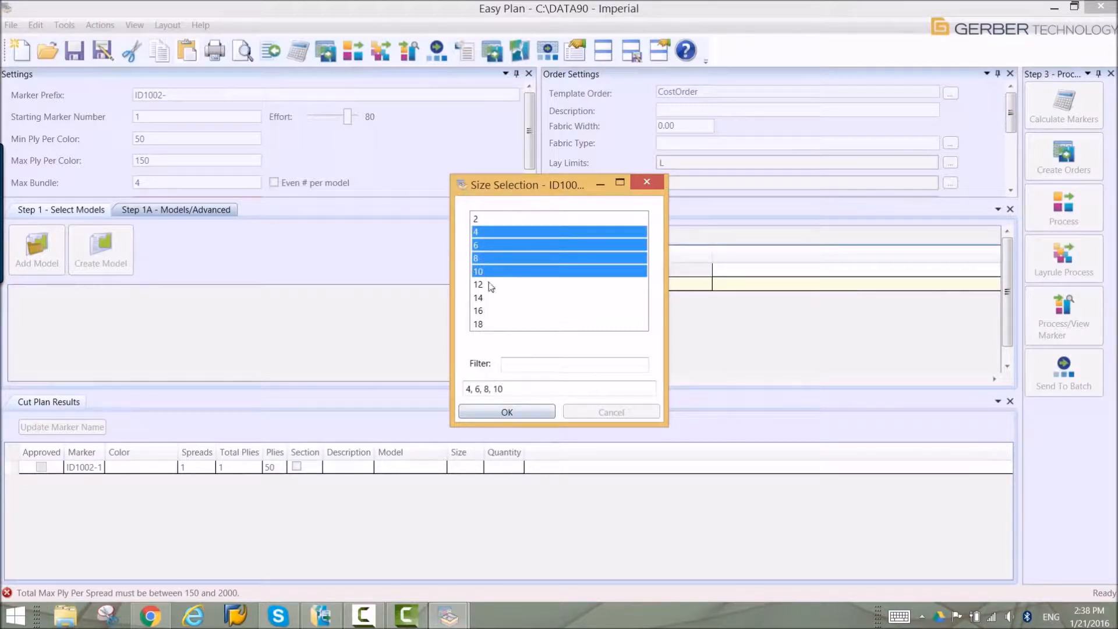
pyautogui.click(506, 411)
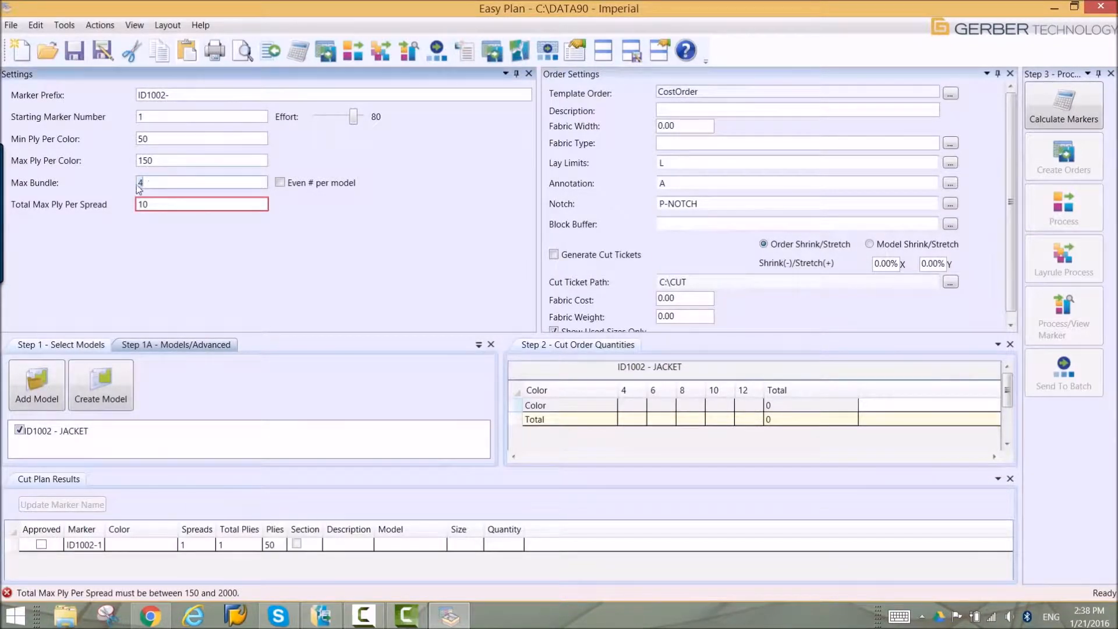
pyautogui.write('10')
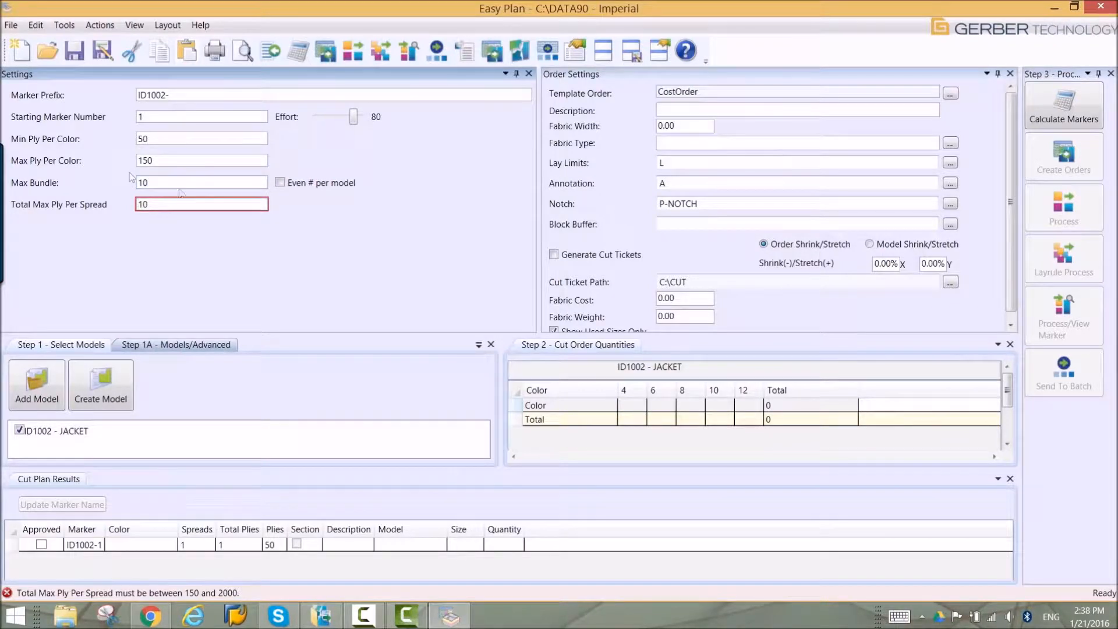
pyautogui.write('150')
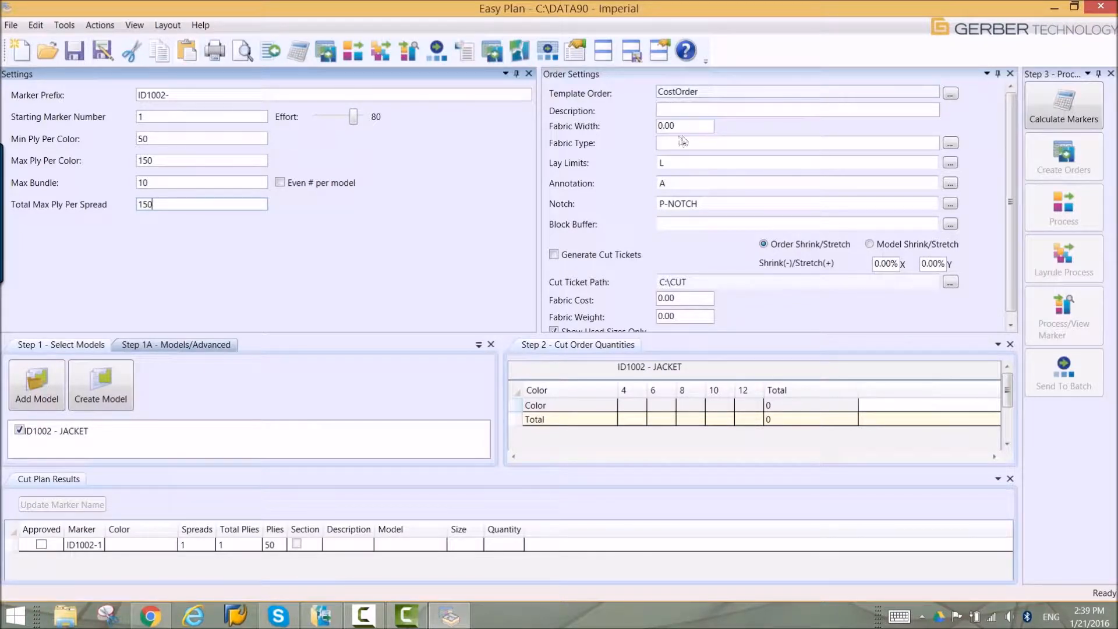
# Set the fabric width to 54.00 and move on to the fabric cost field
pyautogui.click(683, 125)
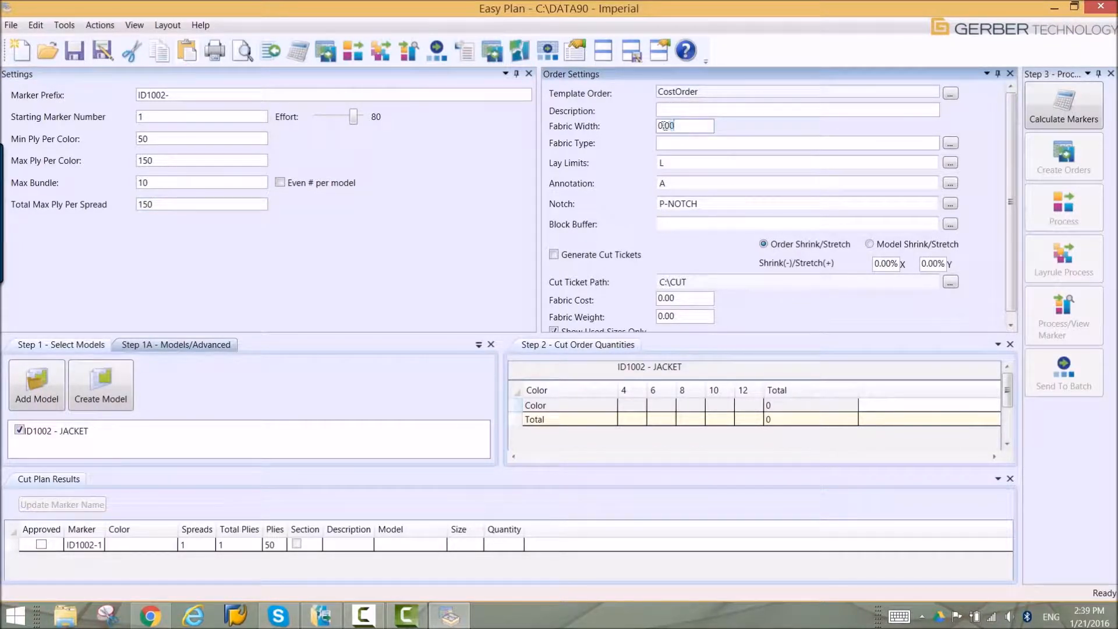
pyautogui.write('54')
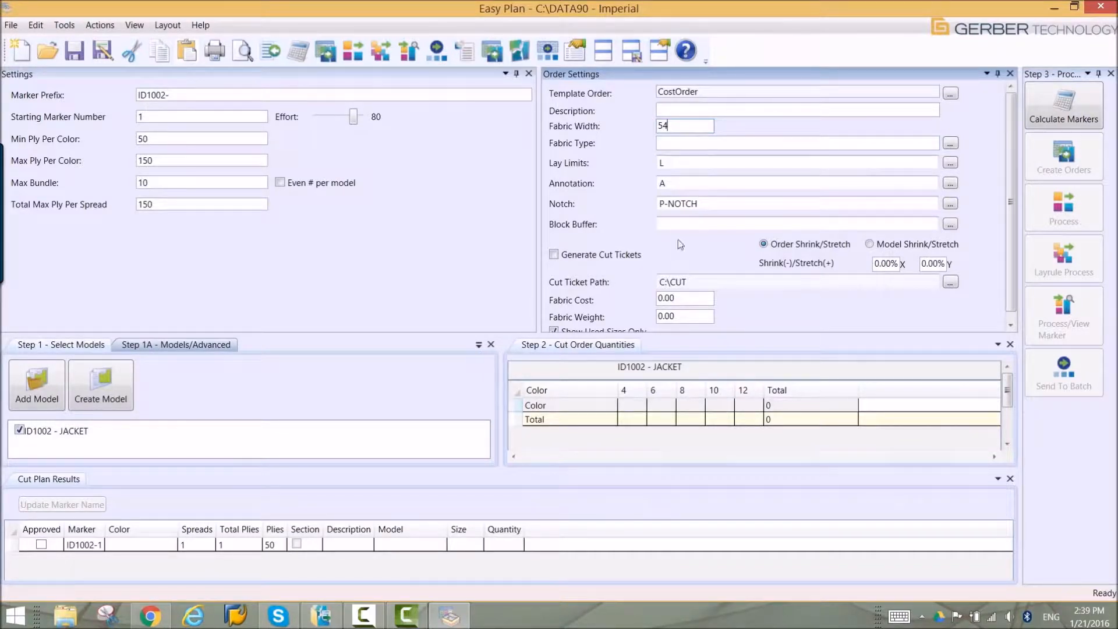
pyautogui.click(683, 298)
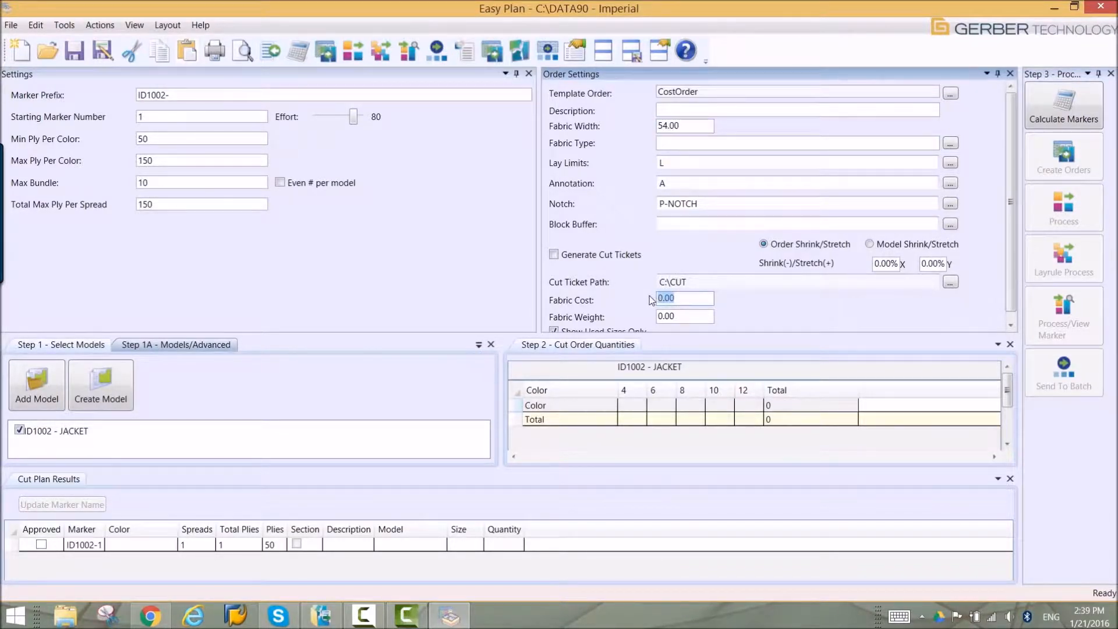
# Enter fabric cost 7.00 and Blue quantities totalling 420, then calculate the markers
pyautogui.write('7.00')
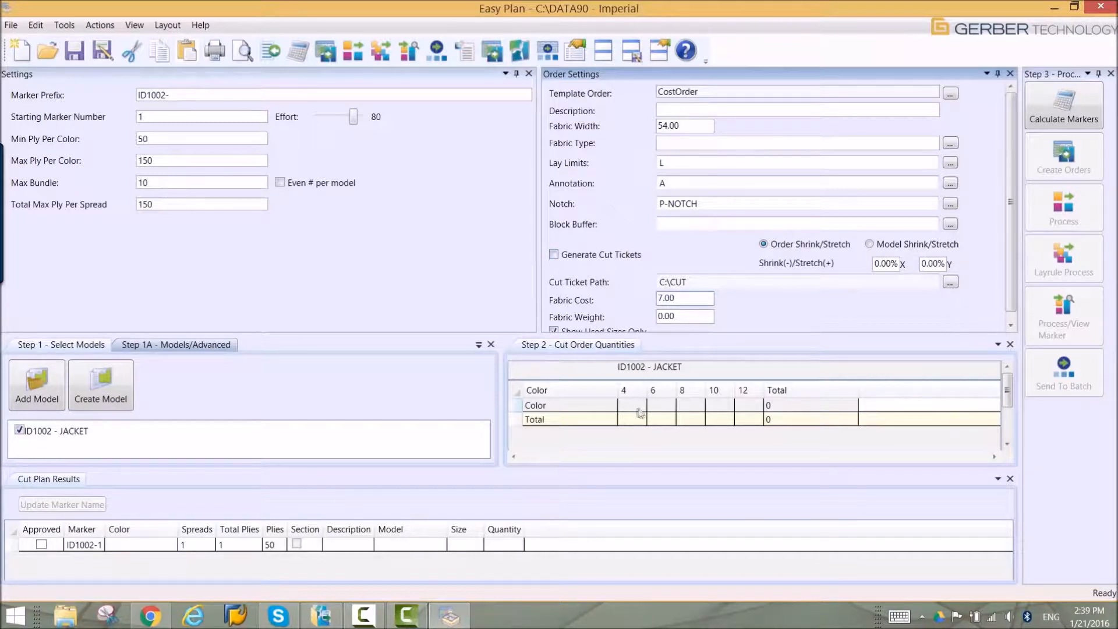
pyautogui.write('Blue')
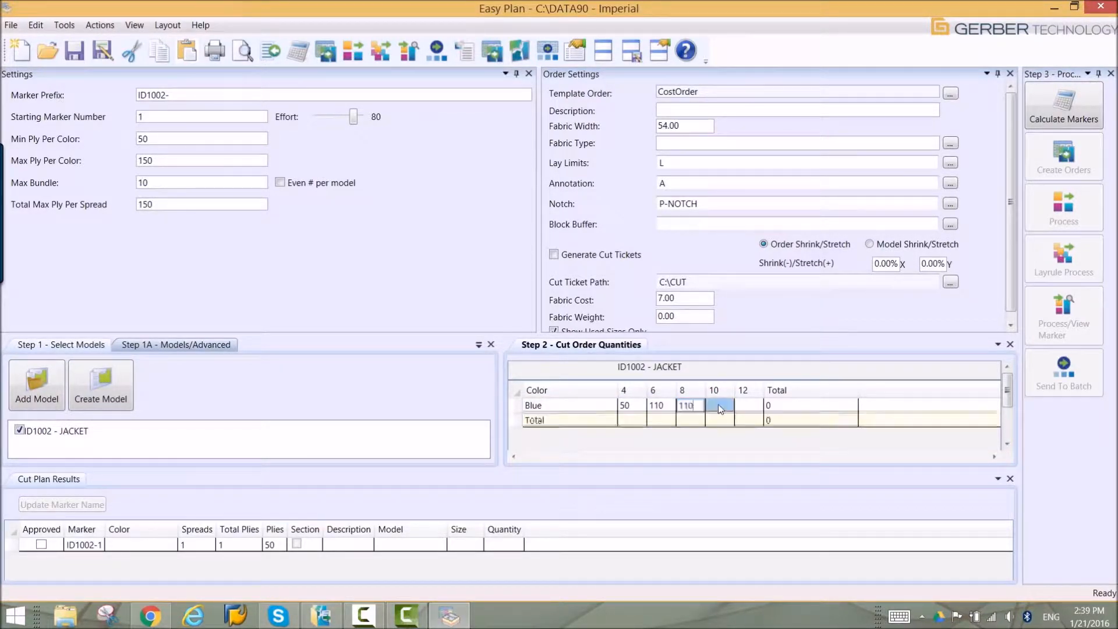
pyautogui.write('100')
pyautogui.click(749, 405)
pyautogui.write('50')
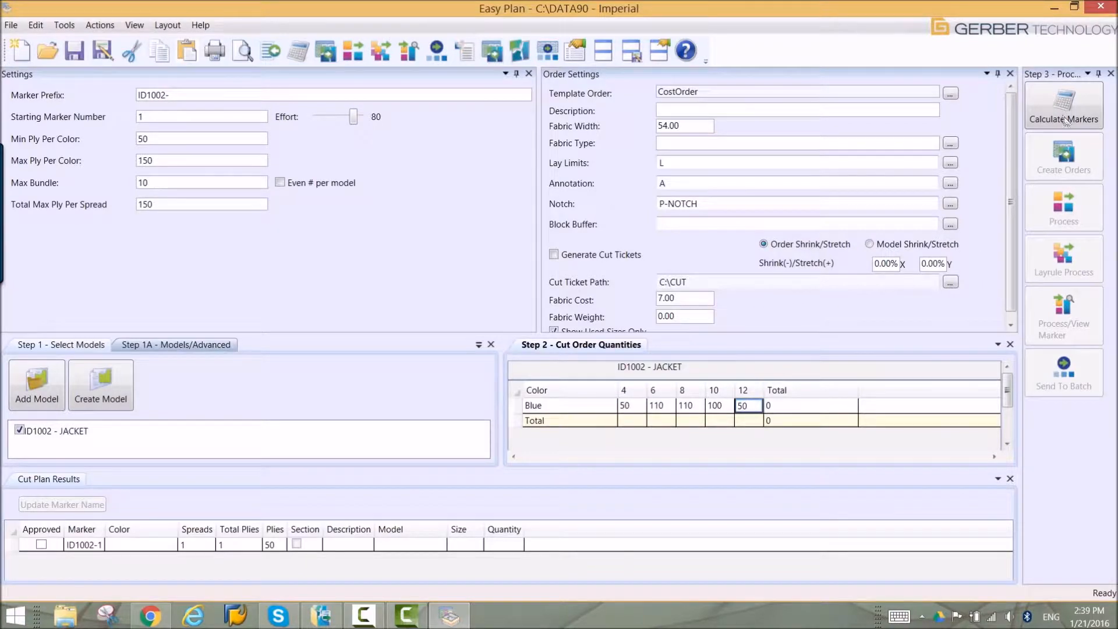
pyautogui.click(1063, 105)
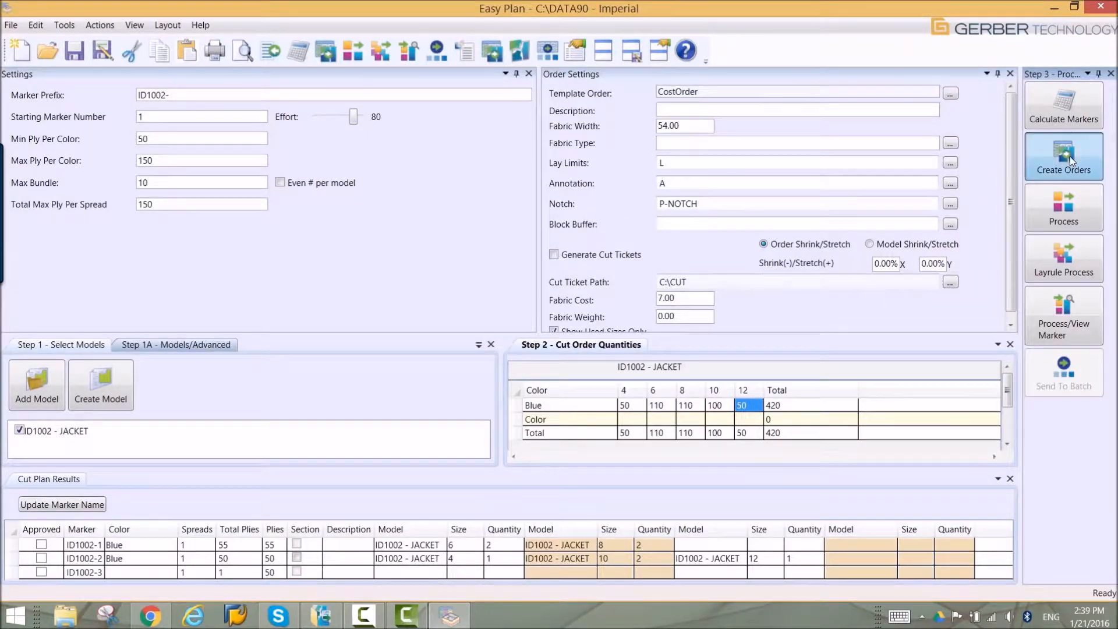
# Create orders for markers ID1002-1 and ID1002-2 and start sending them to batch
pyautogui.click(1063, 154)
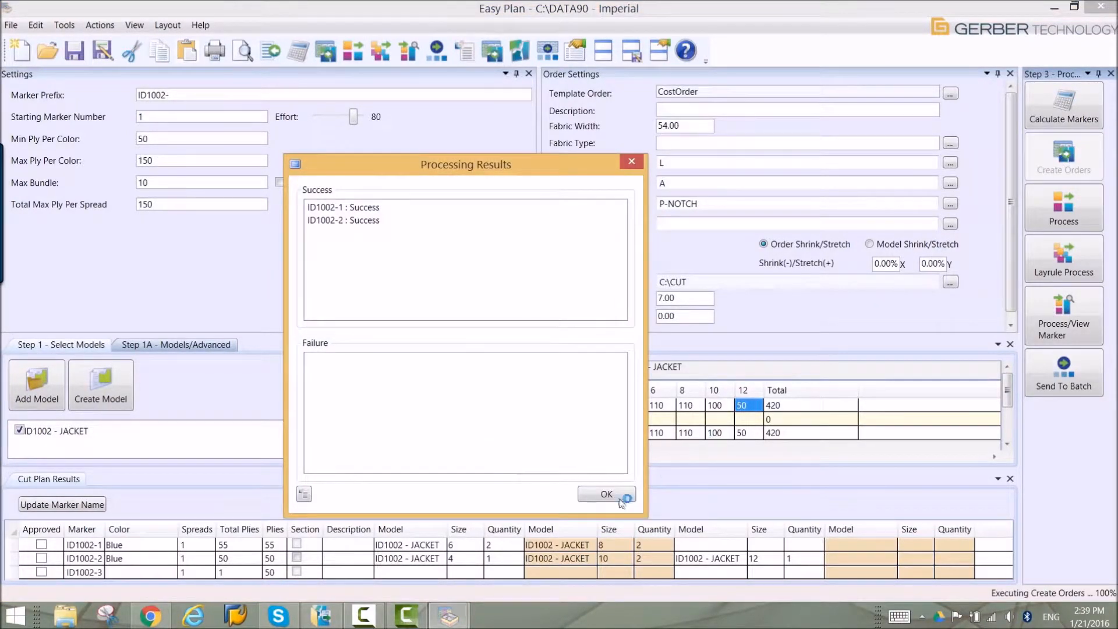
pyautogui.click(605, 494)
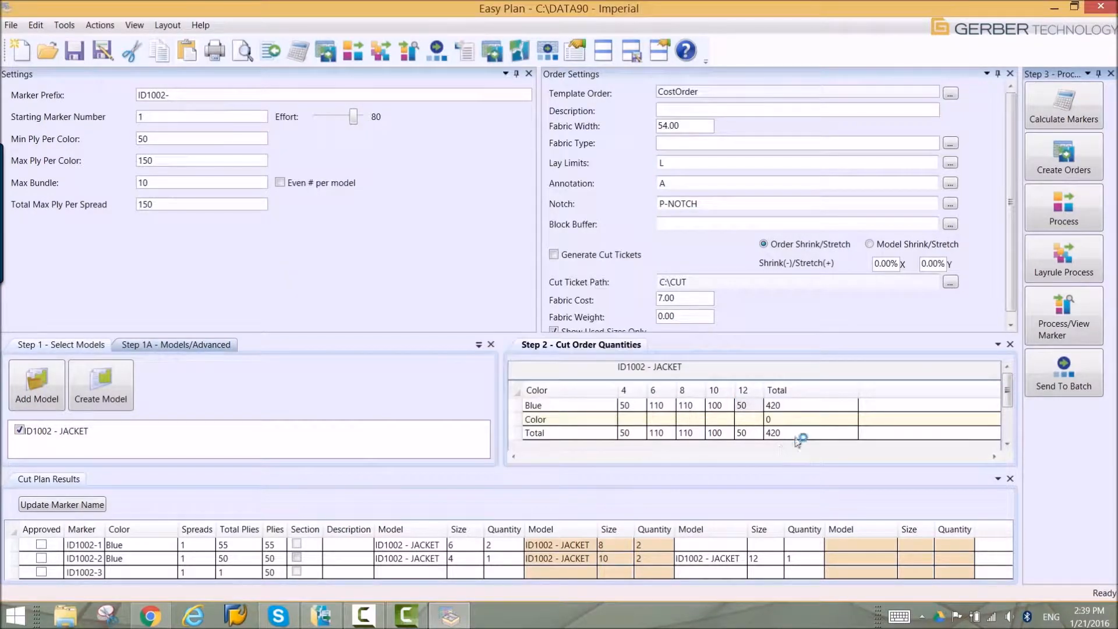
pyautogui.click(1062, 371)
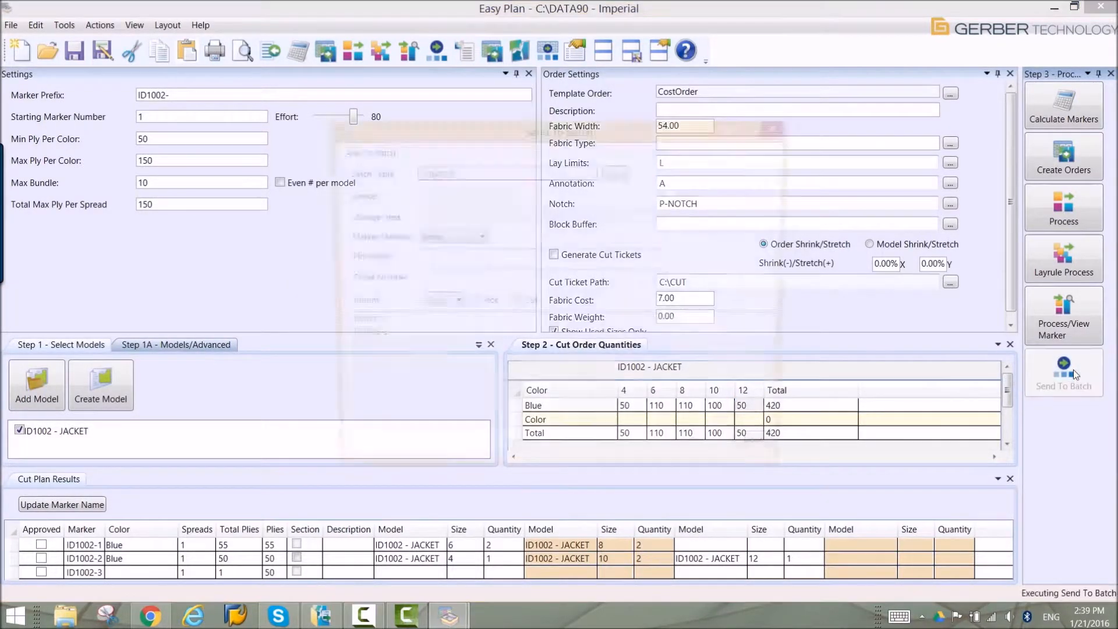
# Submit both markers to batch processing without plotting, then close the batch status view
pyautogui.click(1063, 374)
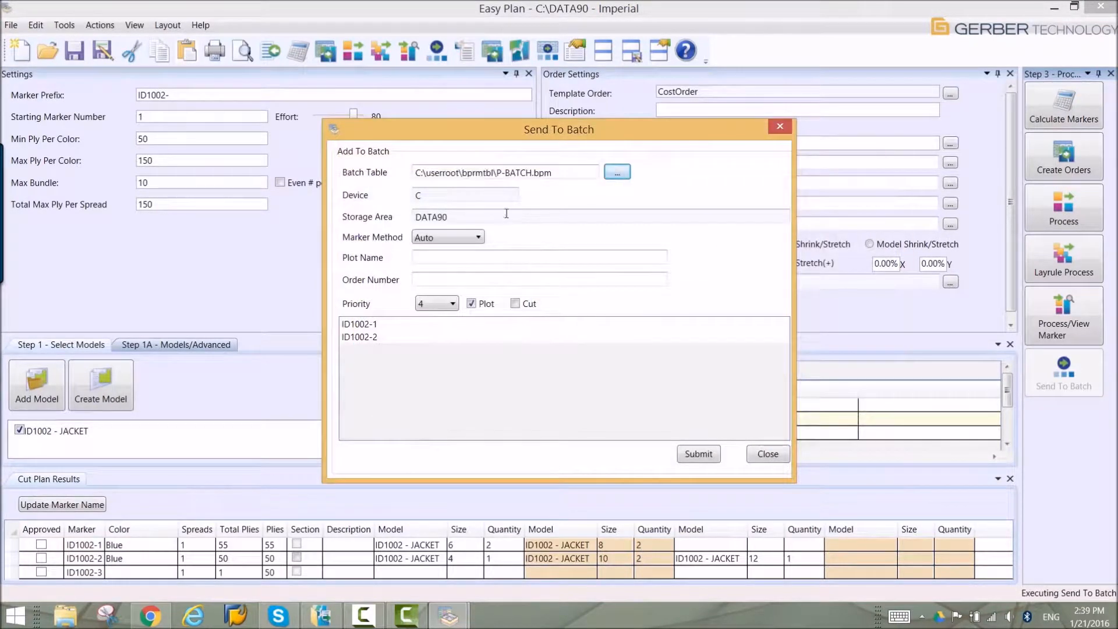
pyautogui.click(476, 237)
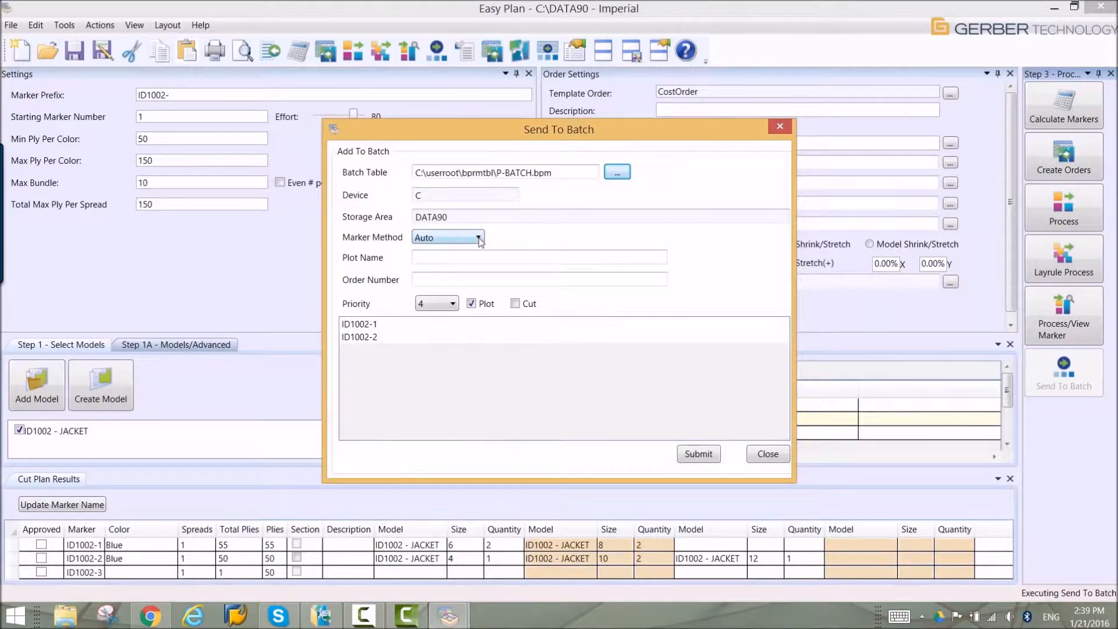
pyautogui.click(472, 303)
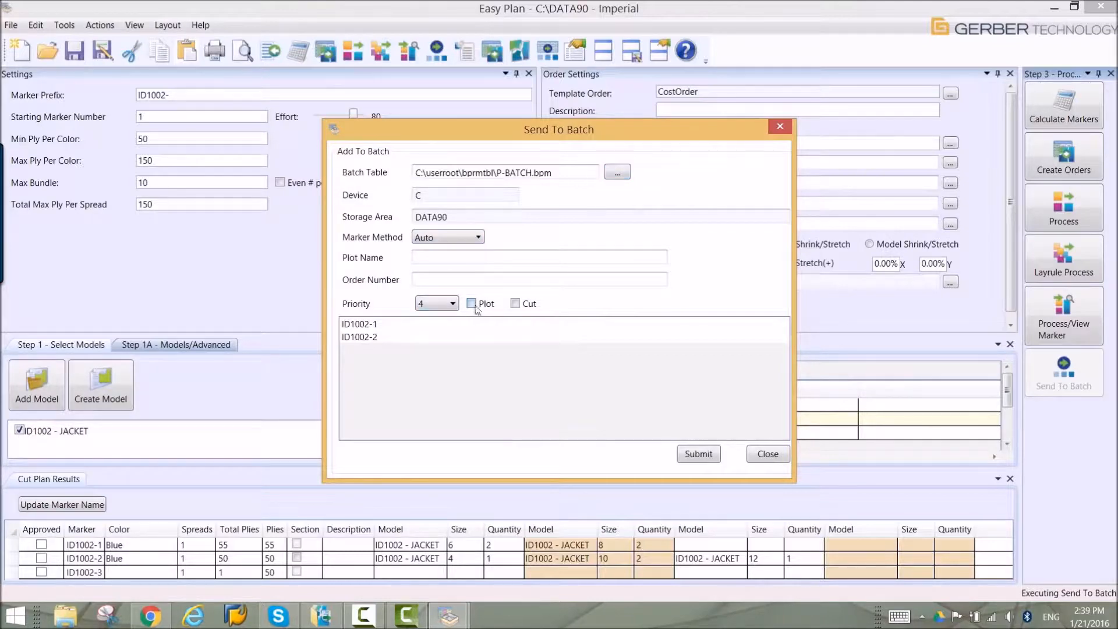
pyautogui.click(470, 303)
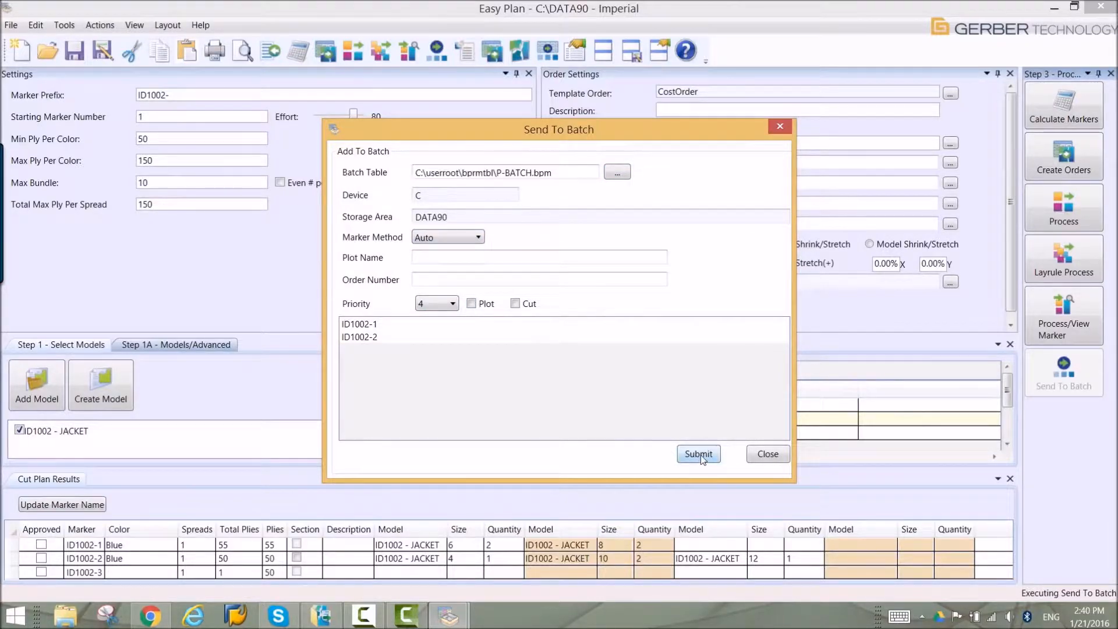
pyautogui.click(698, 454)
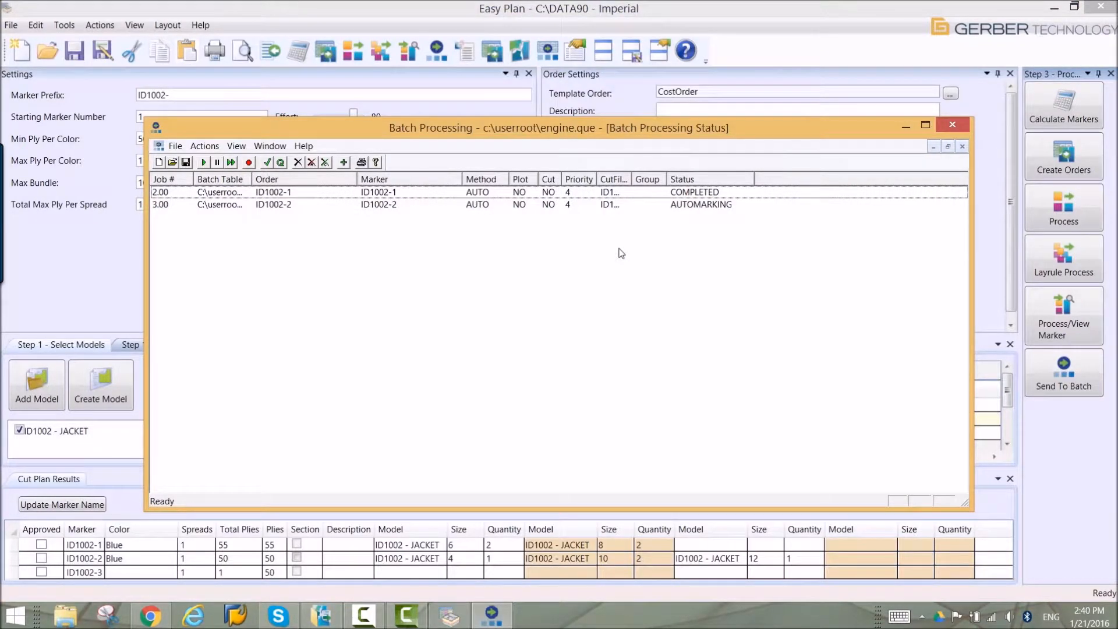
pyautogui.click(950, 124)
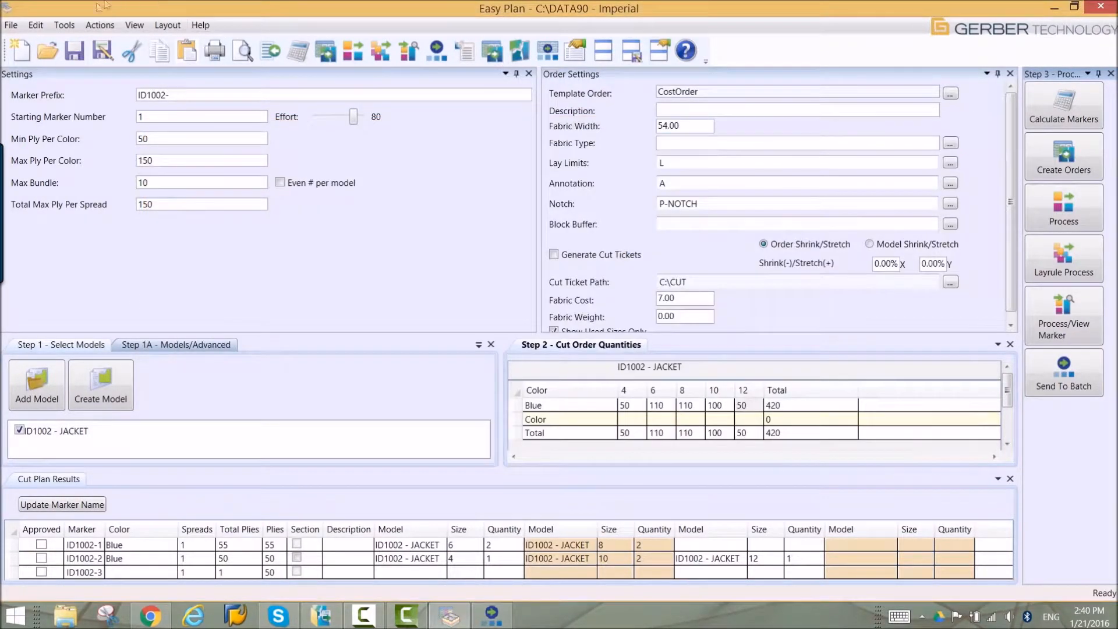
# Generate the Easy Plan report preview via File > Reports
pyautogui.click(11, 25)
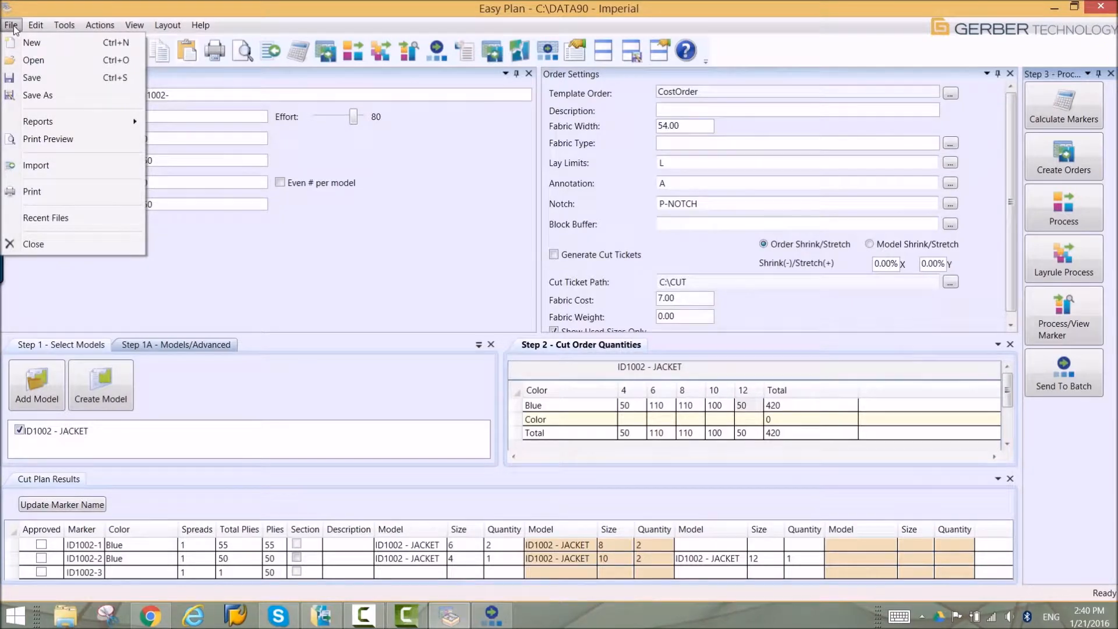
pyautogui.moveTo(38, 121)
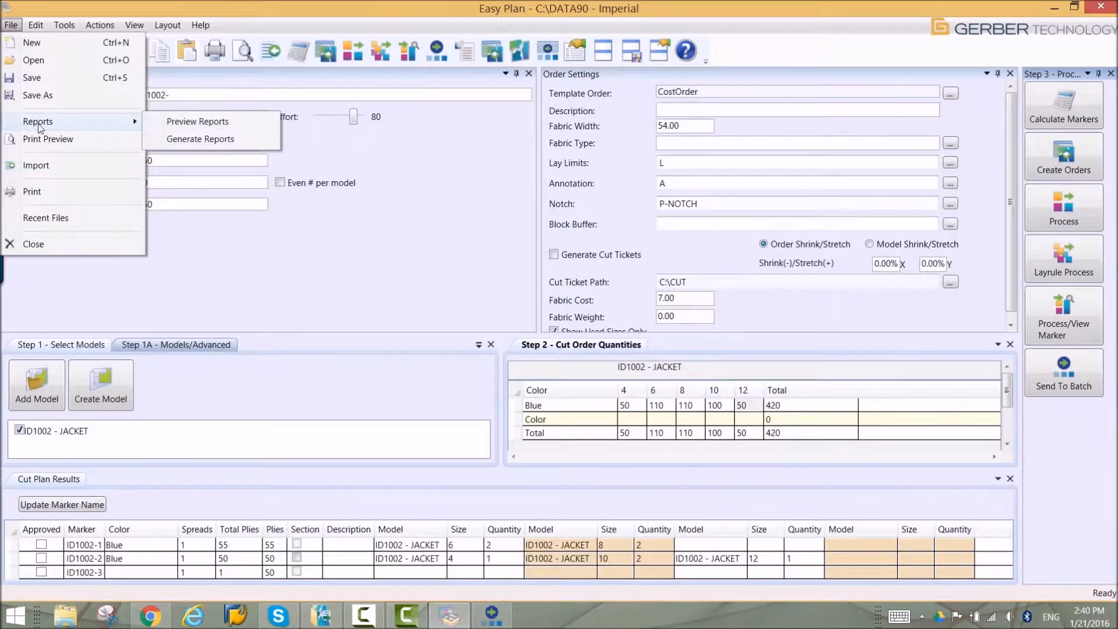
pyautogui.moveTo(199, 138)
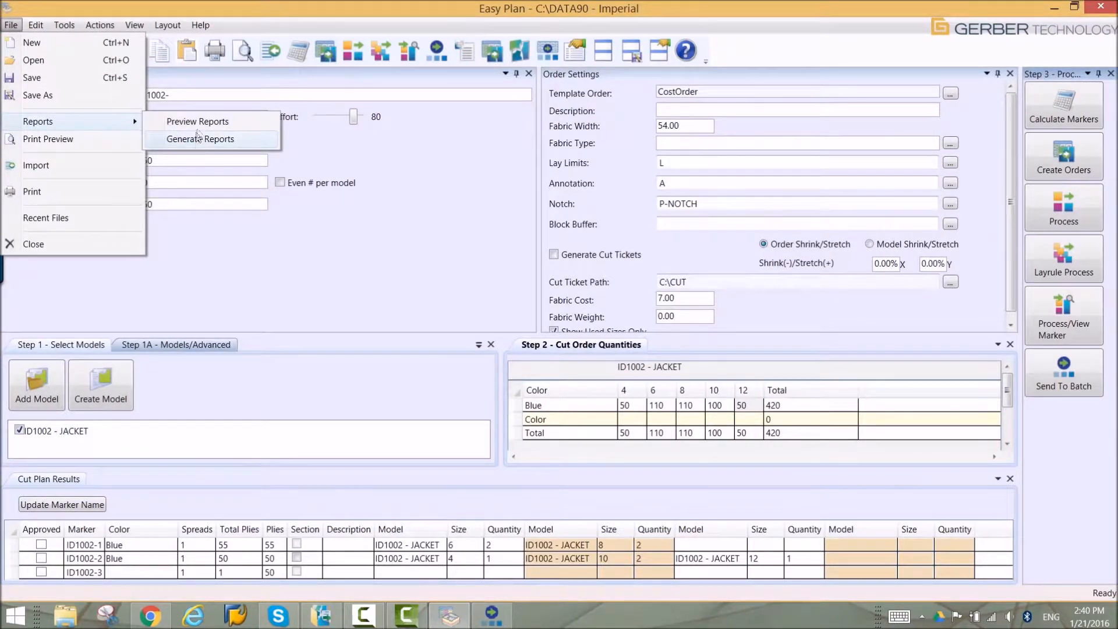
pyautogui.click(198, 121)
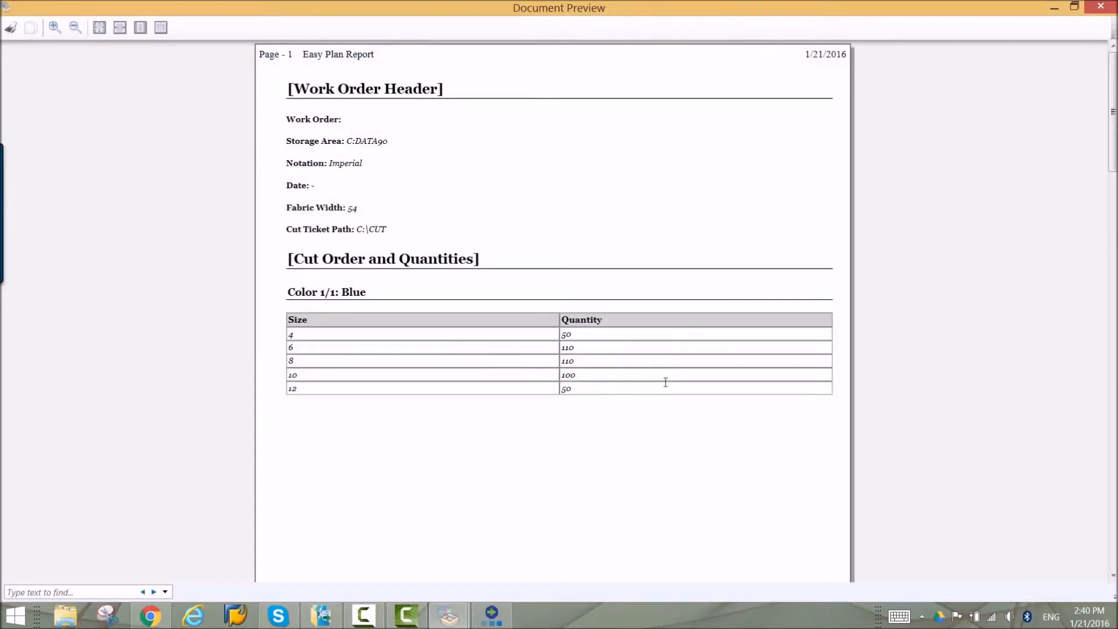
# Scroll through the report pages showing the work order and Blue cut quantities
pyautogui.scroll(-3)
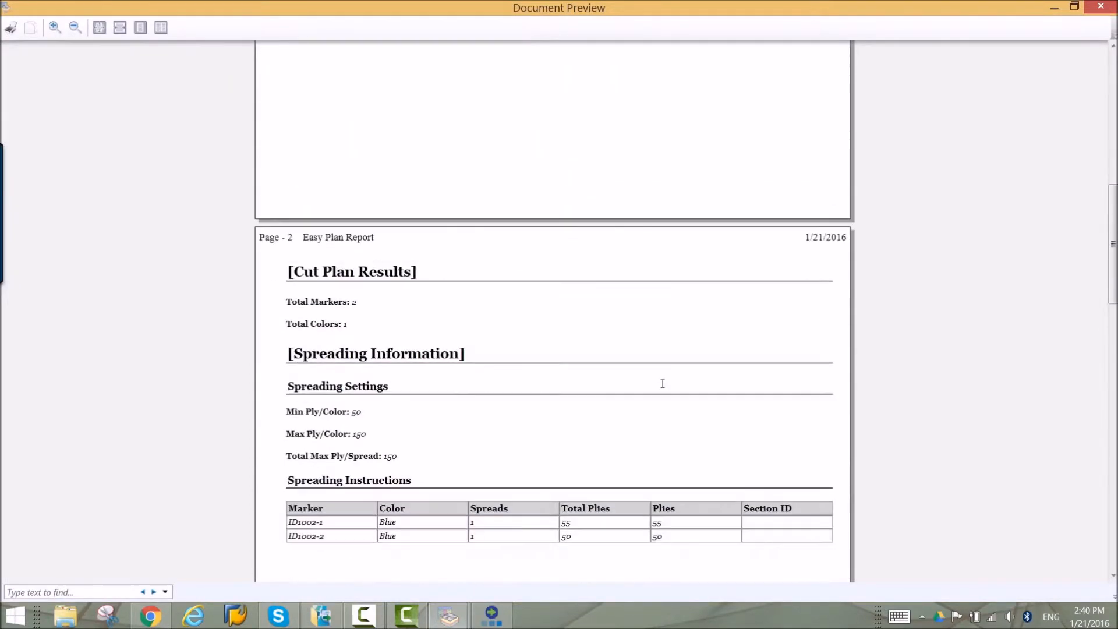
pyautogui.scroll(-3)
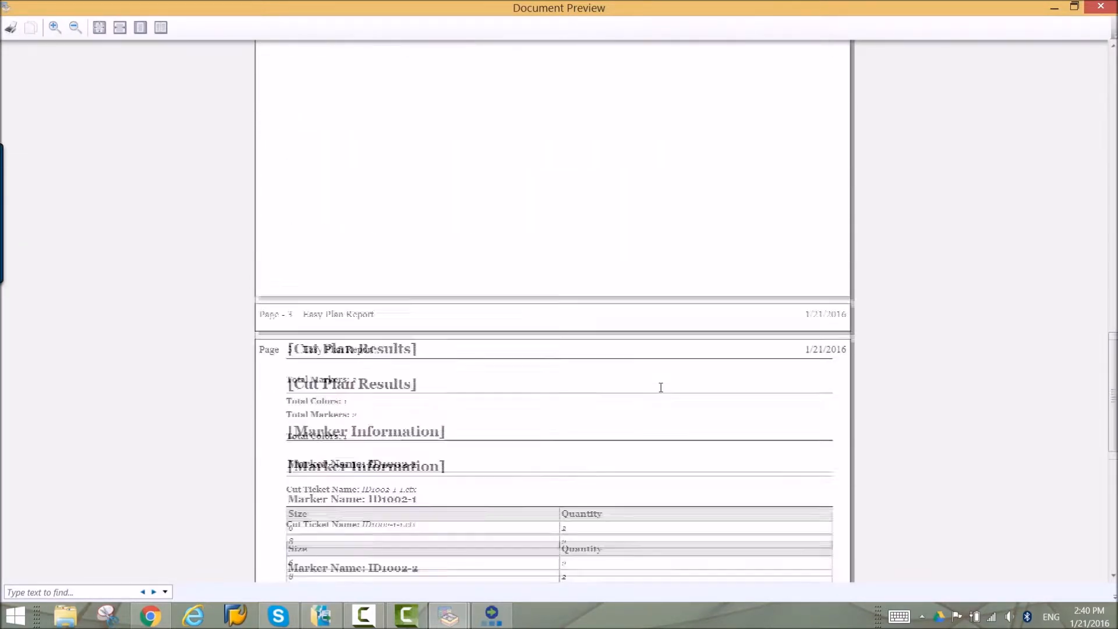
pyautogui.scroll(-3)
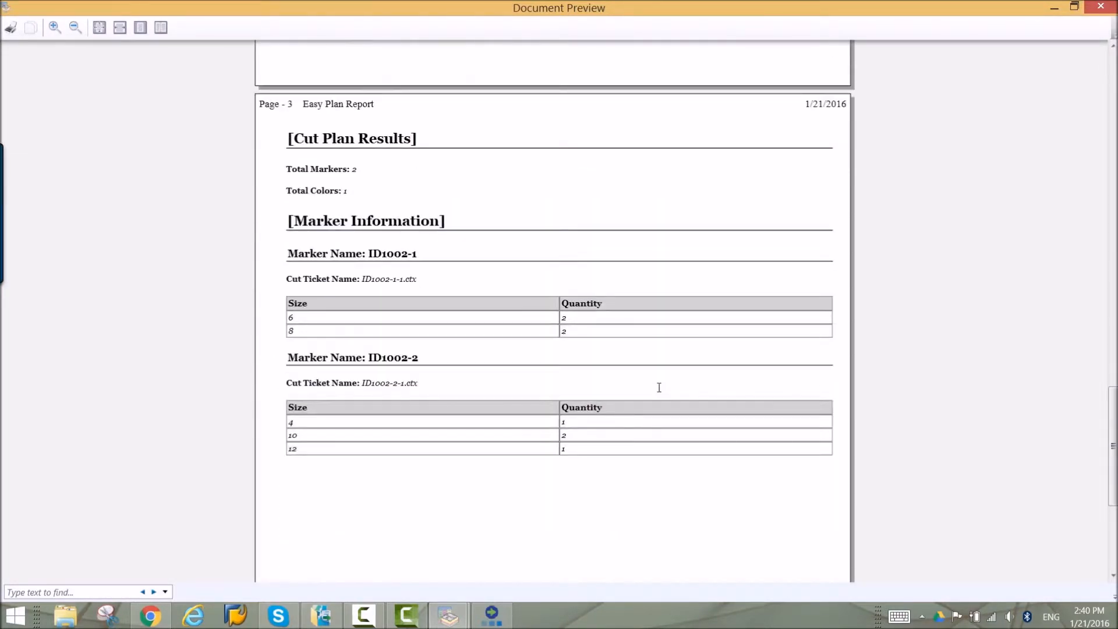
pyautogui.scroll(-3)
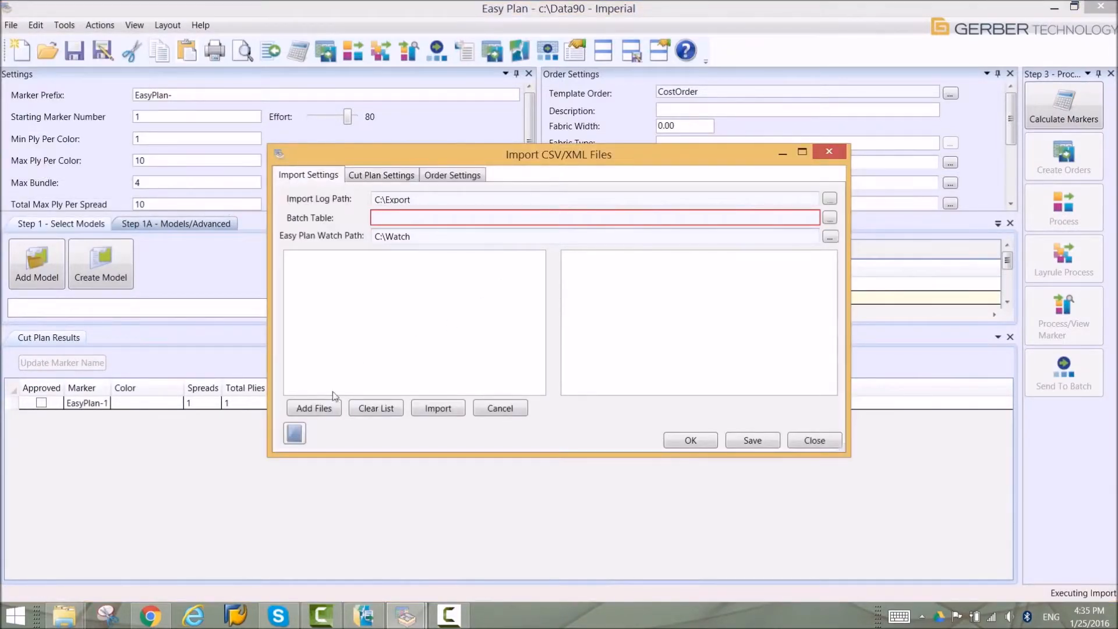
# Import Order1677352.csv from C:\Export, loading the Red ID1001 - DRESS plan
pyautogui.click(313, 407)
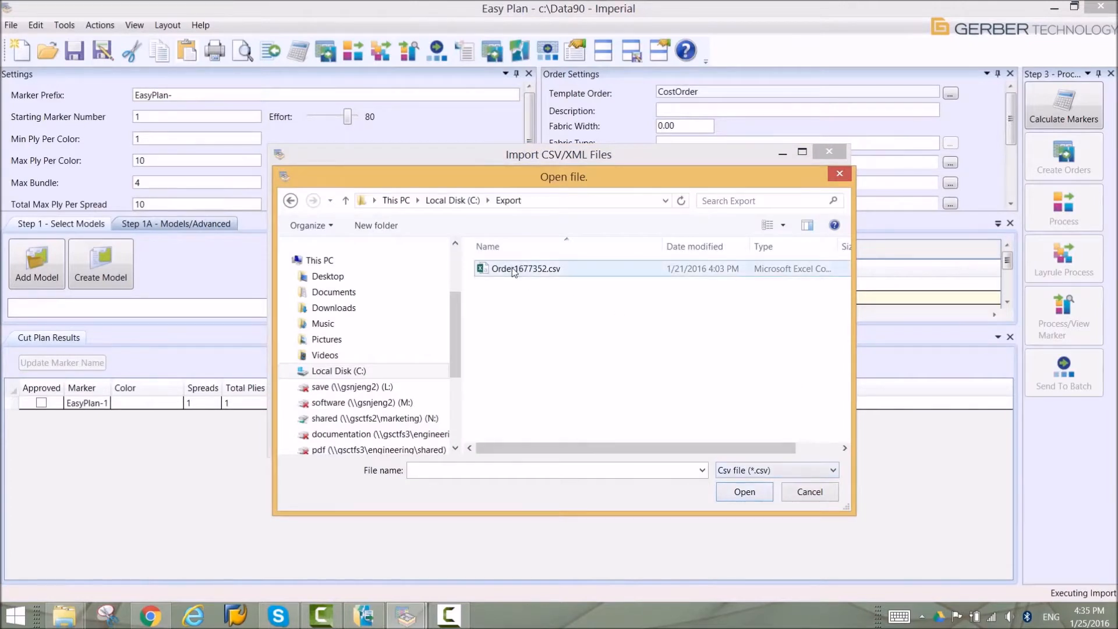
pyautogui.click(742, 492)
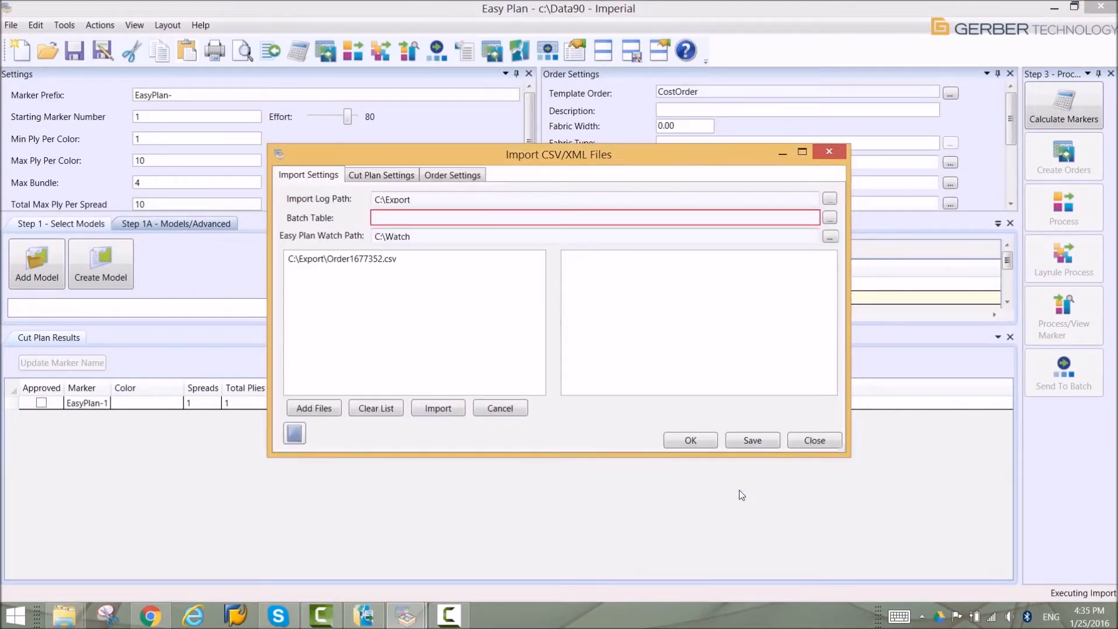
pyautogui.moveTo(438, 407)
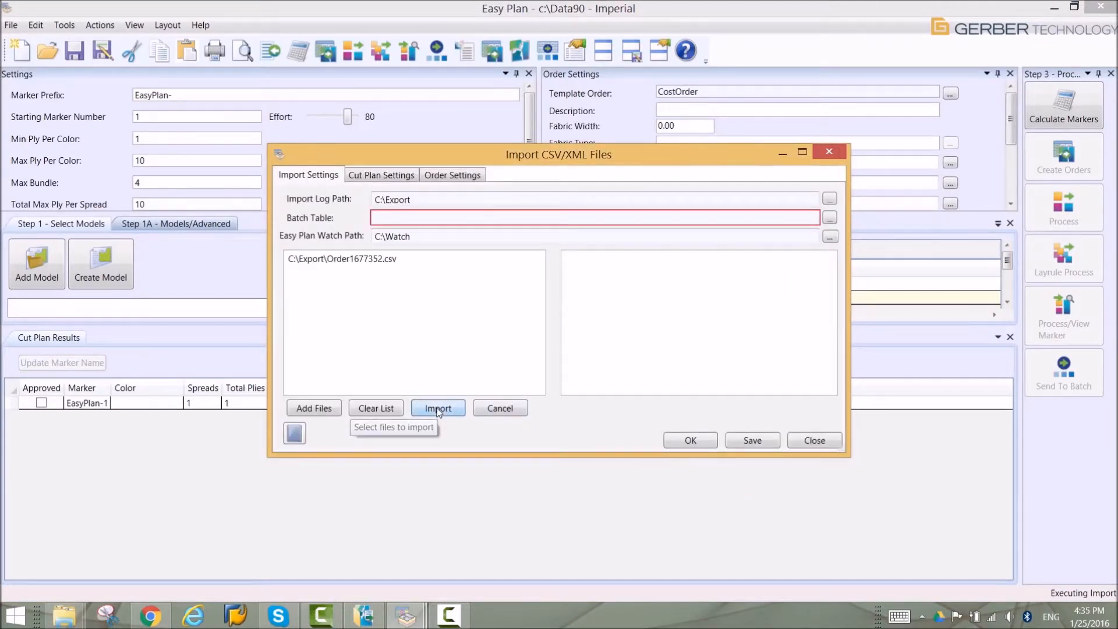
pyautogui.click(436, 407)
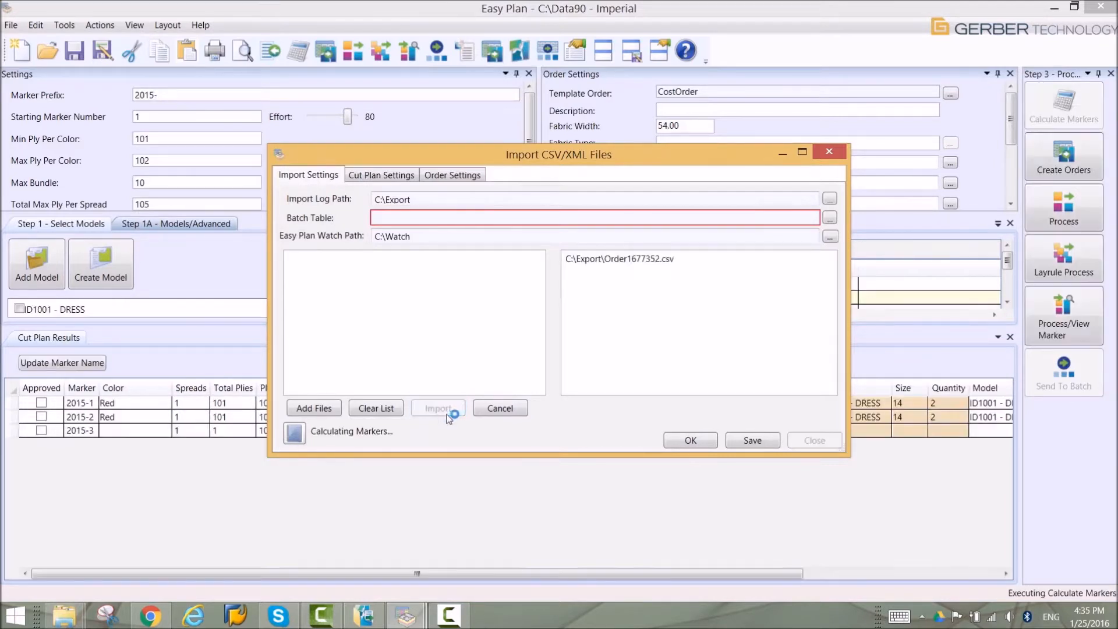
pyautogui.click(438, 407)
pyautogui.write('1')
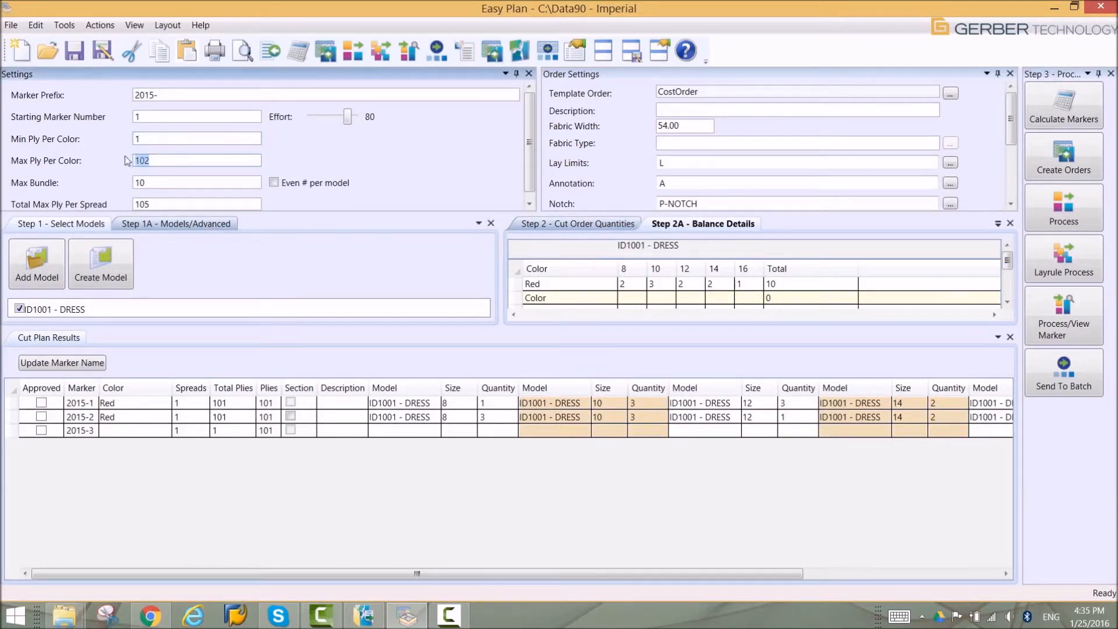
# Set max plies per colour and per spread to 5 and recalculate the Red markers
pyautogui.write('5')
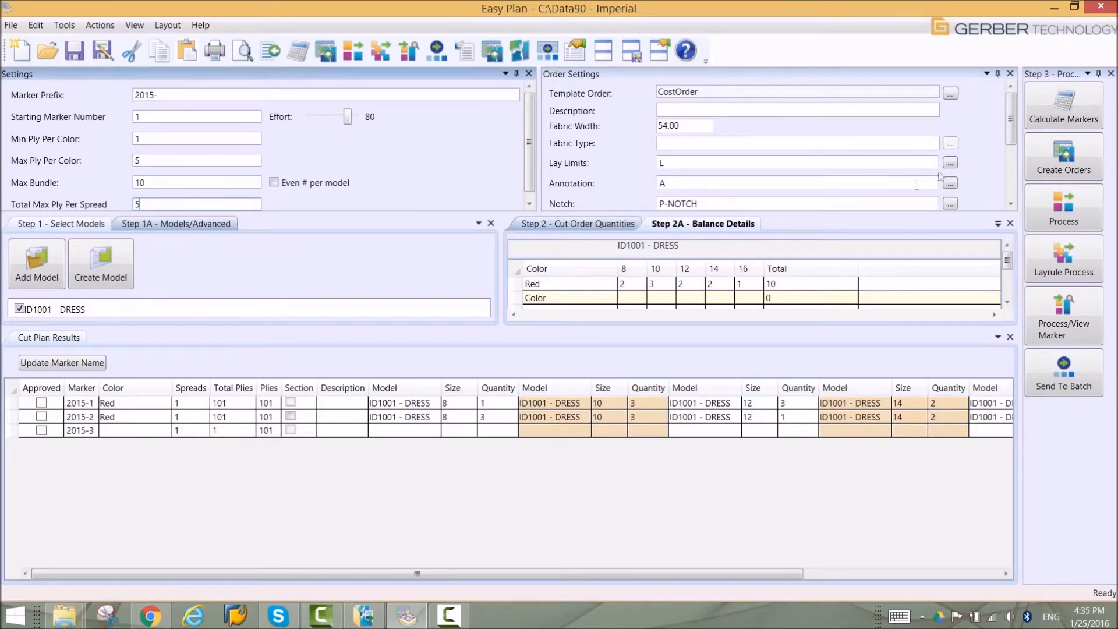
pyautogui.moveTo(1063, 107)
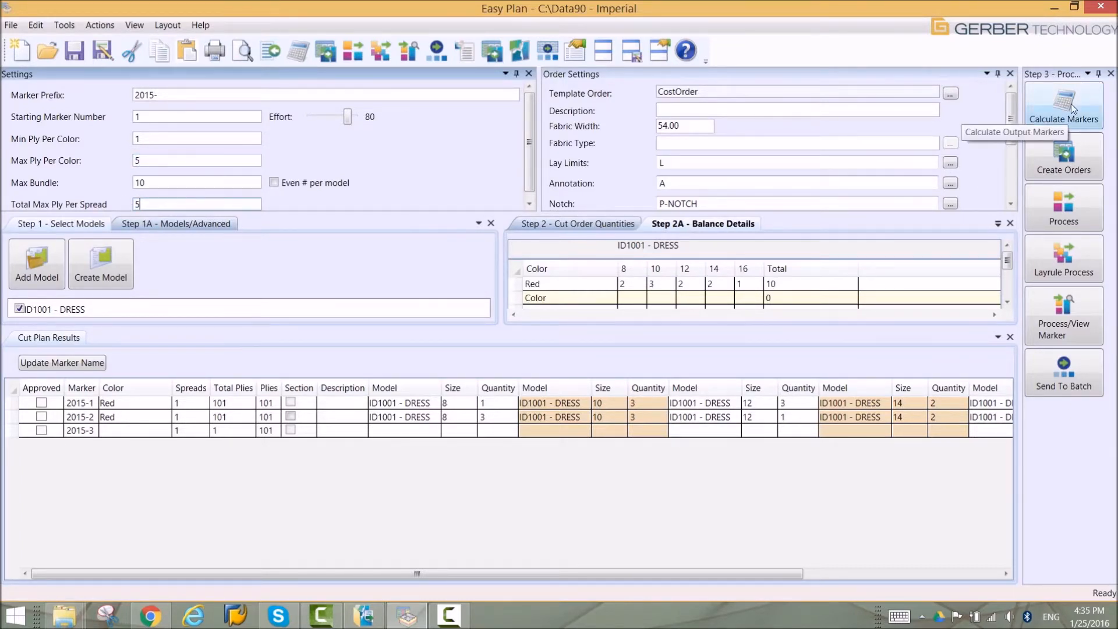
pyautogui.click(1063, 104)
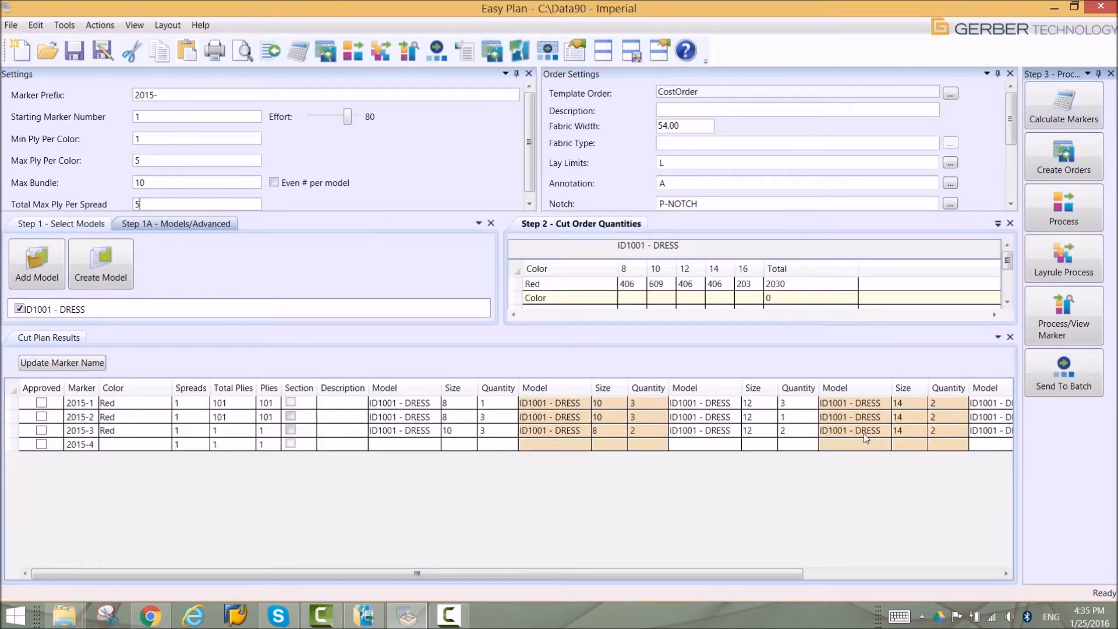
pyautogui.rightClick(243, 306)
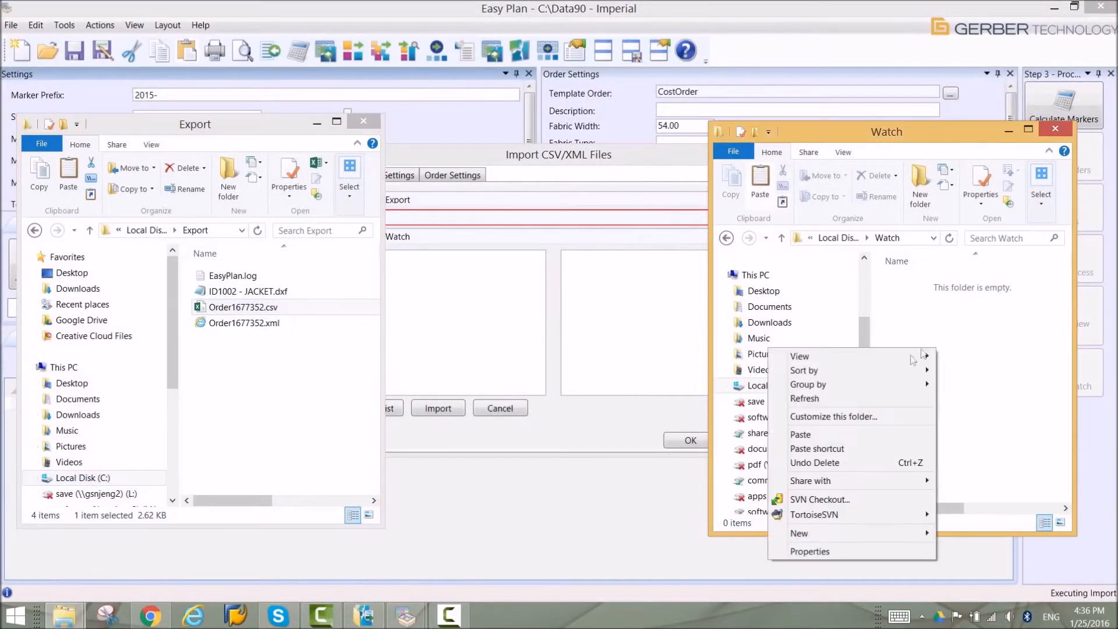
# Paste Order1677352.csv into the Watch folder for automatic import
pyautogui.click(800, 434)
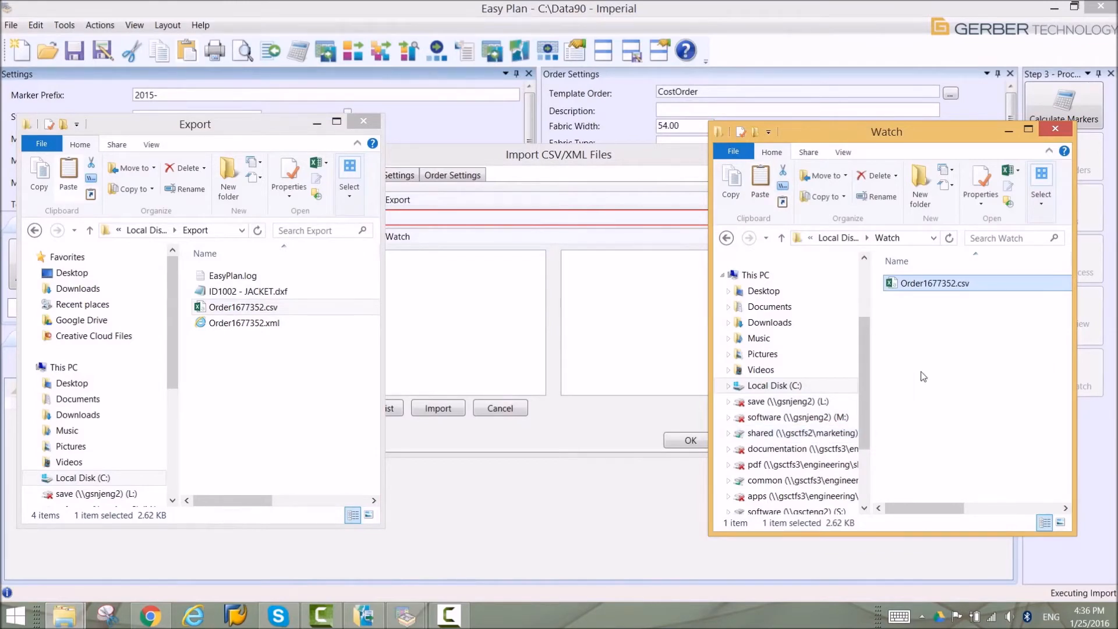